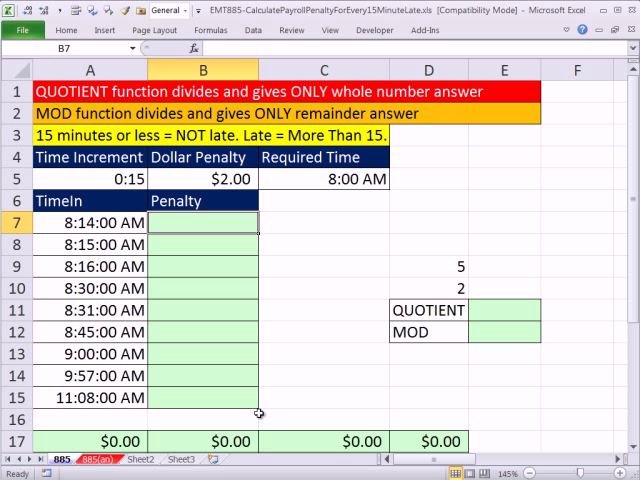
{"action": "mouse_move", "coordinate": [193, 228]}
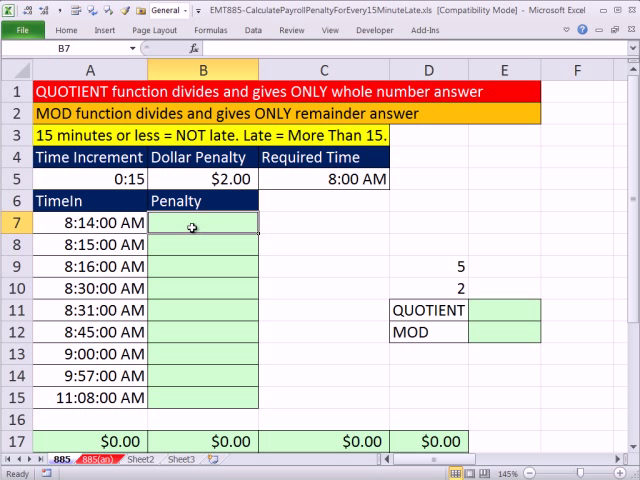
- Review the time-in values A7:A15, the $2.00 rate in B5 and the Penalty cells
{"action": "left_click_drag", "start_coordinate": [90, 223], "coordinate": [90, 397]}
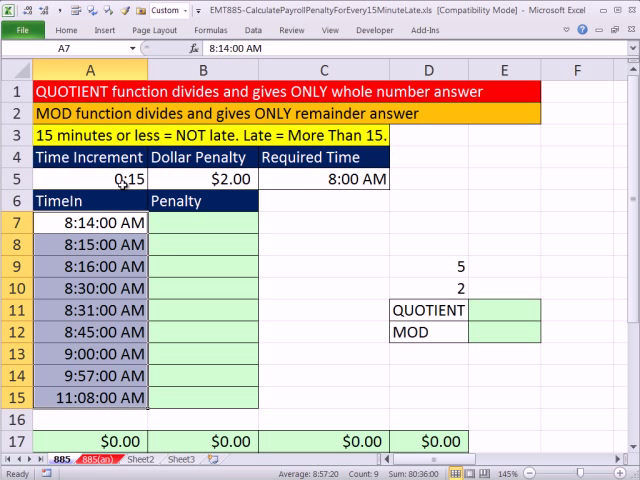
{"action": "mouse_move", "coordinate": [192, 179]}
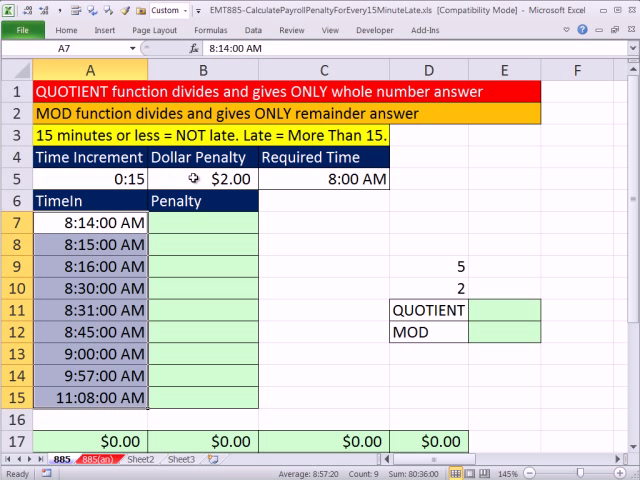
{"action": "left_click", "coordinate": [203, 178]}
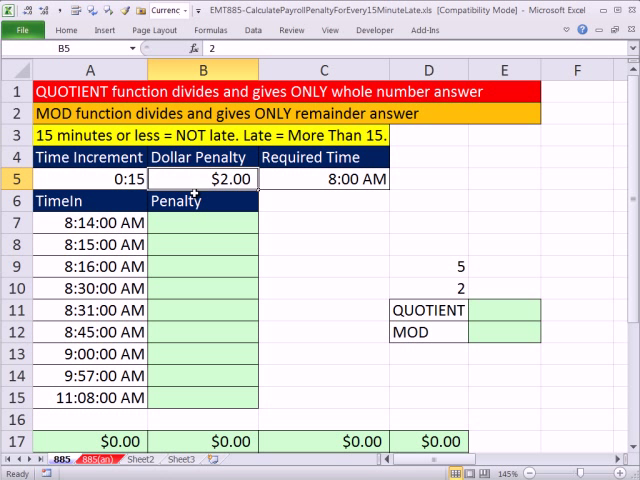
{"action": "left_click", "coordinate": [90, 244]}
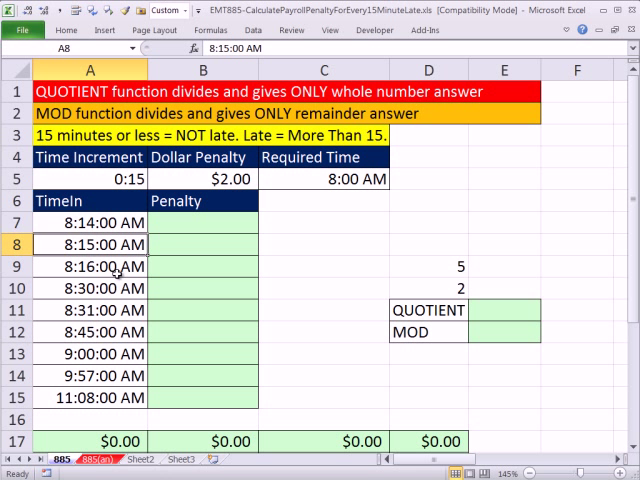
{"action": "left_click", "coordinate": [90, 266]}
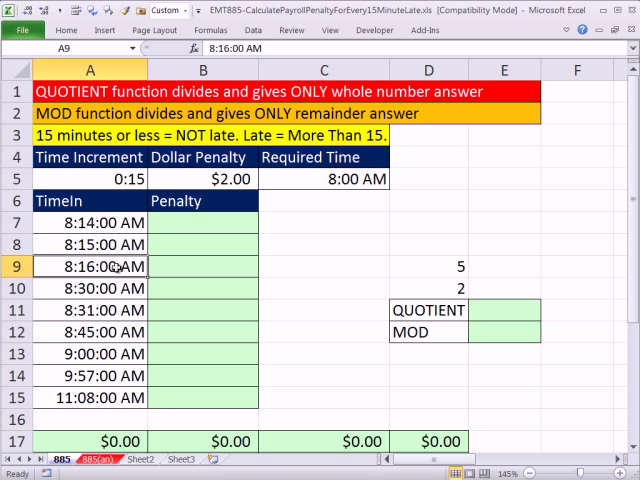
{"action": "left_click", "coordinate": [90, 288]}
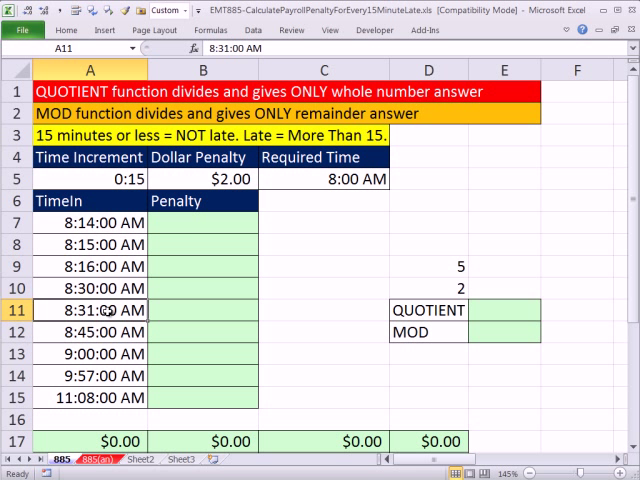
{"action": "left_click", "coordinate": [202, 310]}
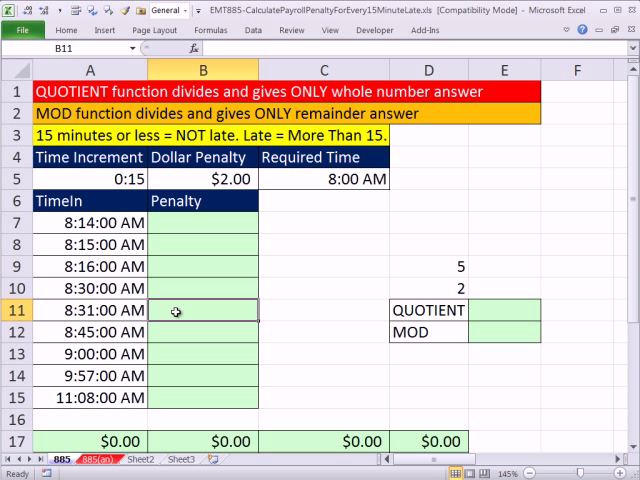
{"action": "mouse_move", "coordinate": [280, 292]}
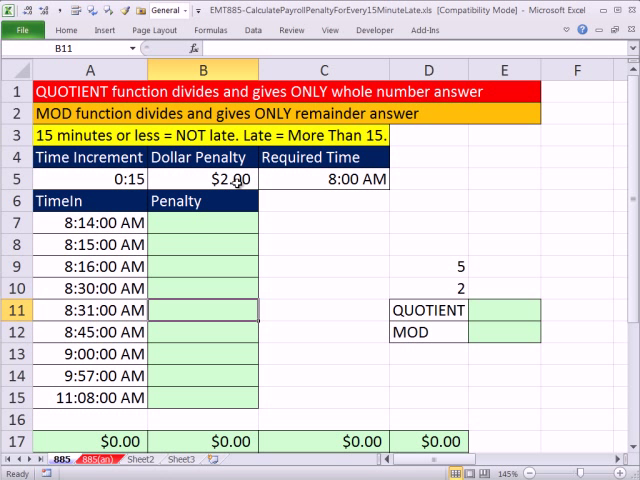
{"action": "left_click", "coordinate": [202, 222]}
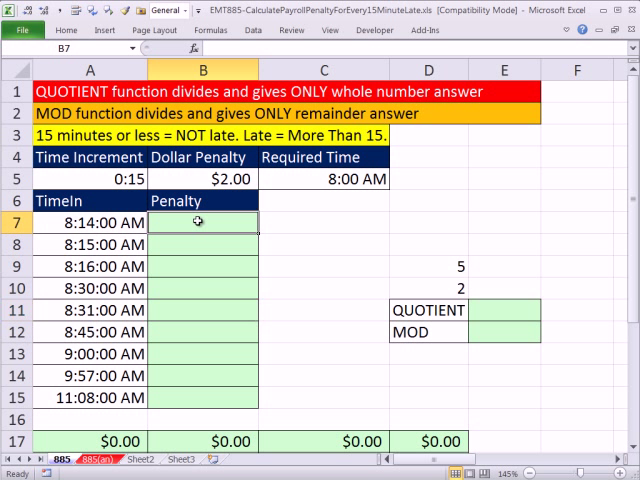
{"action": "mouse_move", "coordinate": [260, 315]}
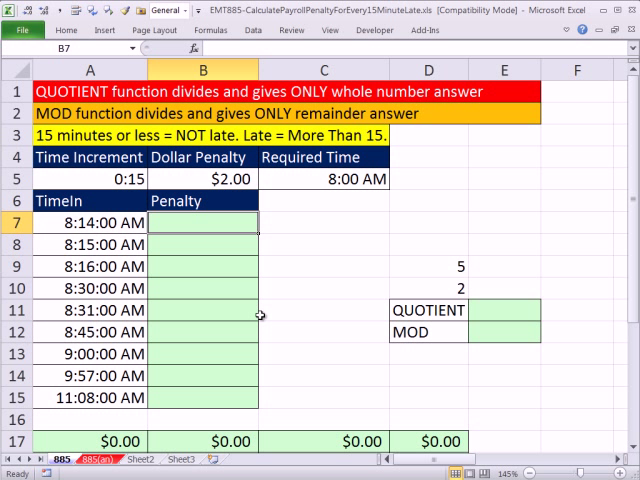
{"action": "mouse_move", "coordinate": [95, 225]}
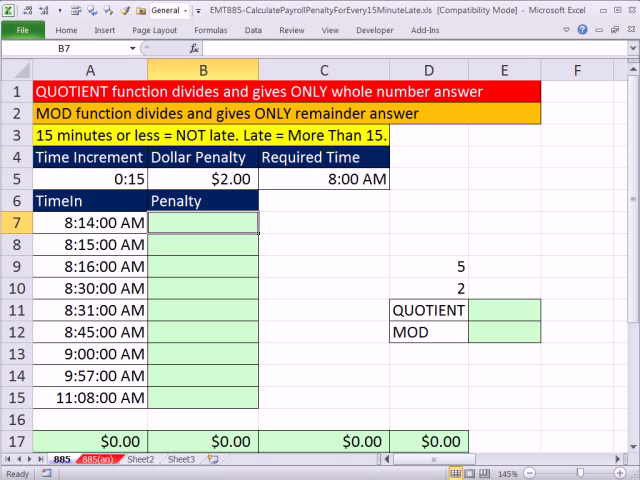
- Fill B7:B15 with =A7-$C$5 lateness and reopen B7 for editing
{"action": "type", "text": "=A7"}
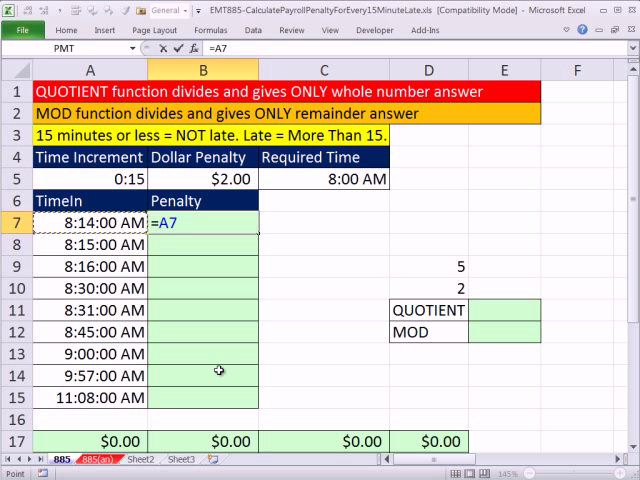
{"action": "type", "text": "-$C$5"}
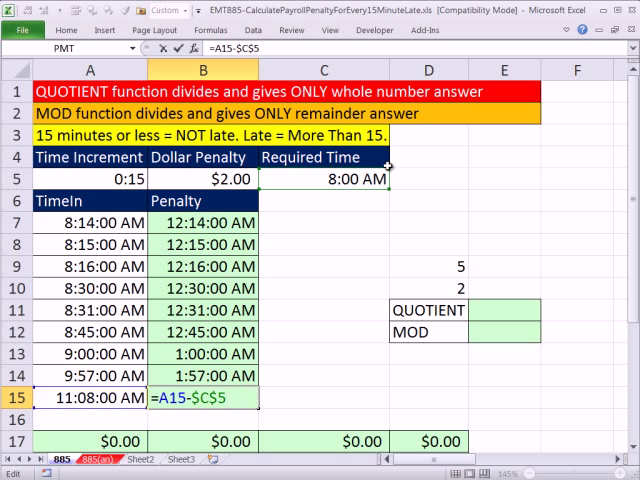
{"action": "key", "text": "Return"}
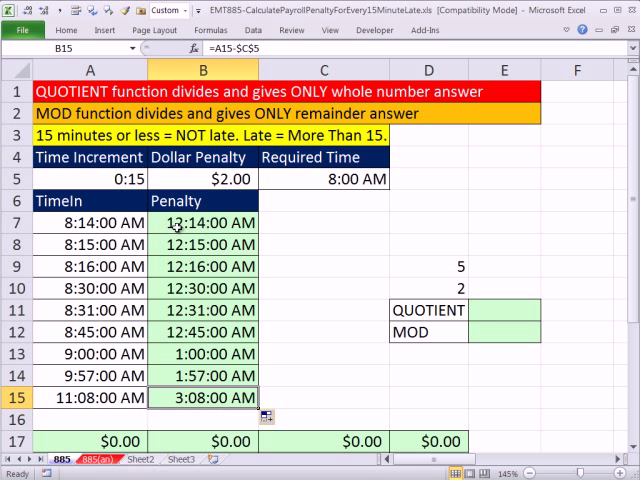
{"action": "double_click", "coordinate": [203, 222]}
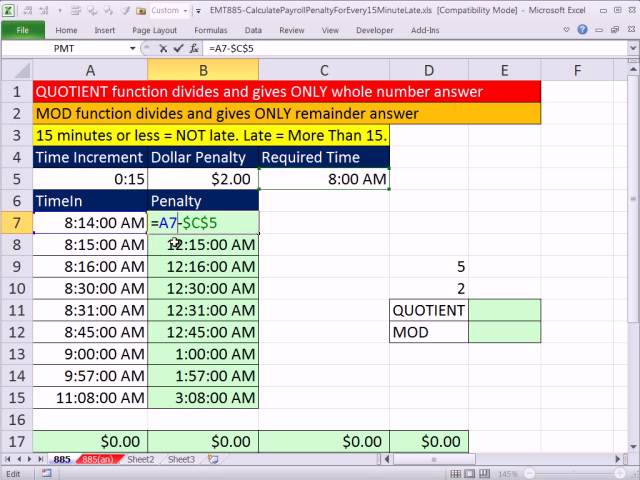
{"action": "key", "text": "Return"}
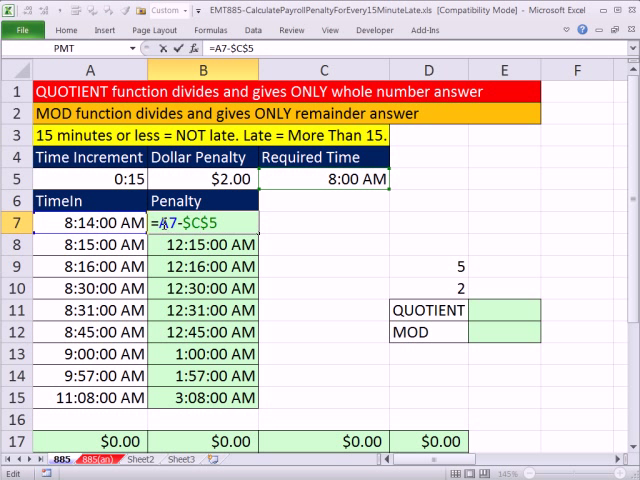
- Make B7 =(A7-$C$5)/"00:15", still showing as a time, 10:24:00 PM
{"action": "type", "text": "("}
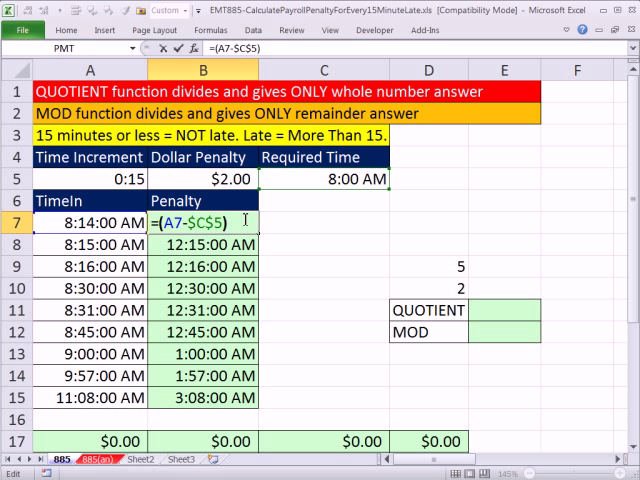
{"action": "type", "text": "/"}
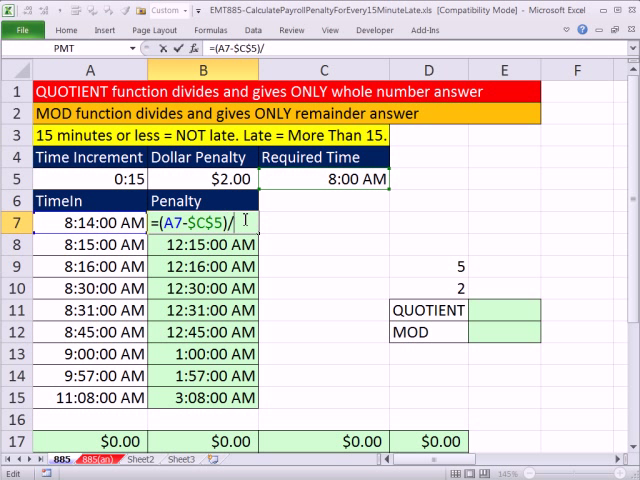
{"action": "type", "text": "\""}
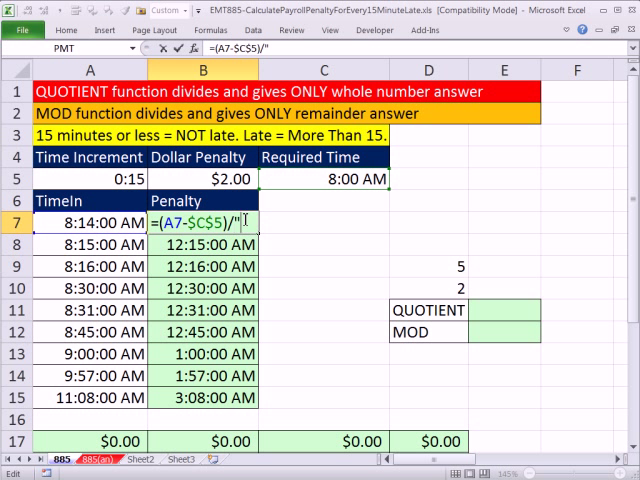
{"action": "type", "text": "00"}
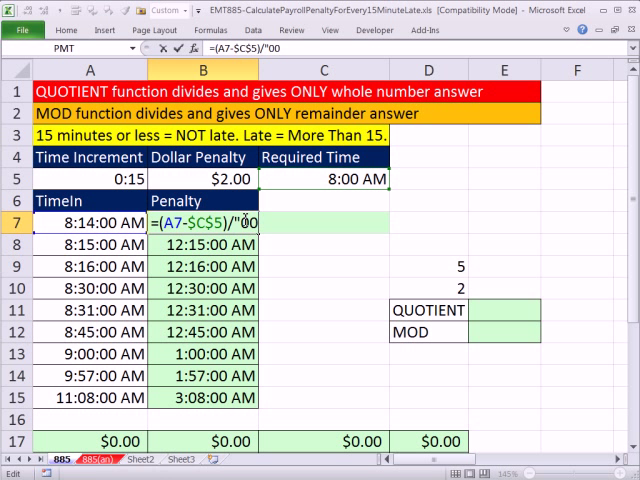
{"action": "type", "text": ":15"}
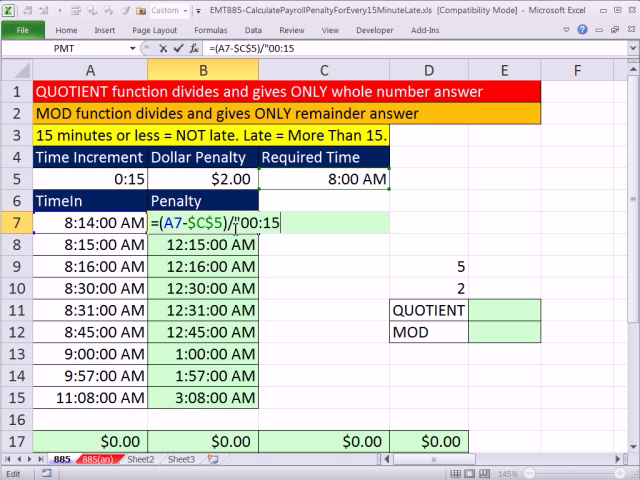
{"action": "mouse_move", "coordinate": [280, 235]}
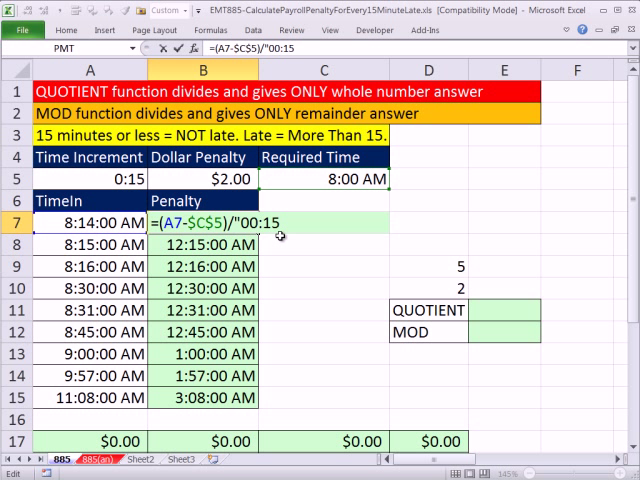
{"action": "type", "text": "\""}
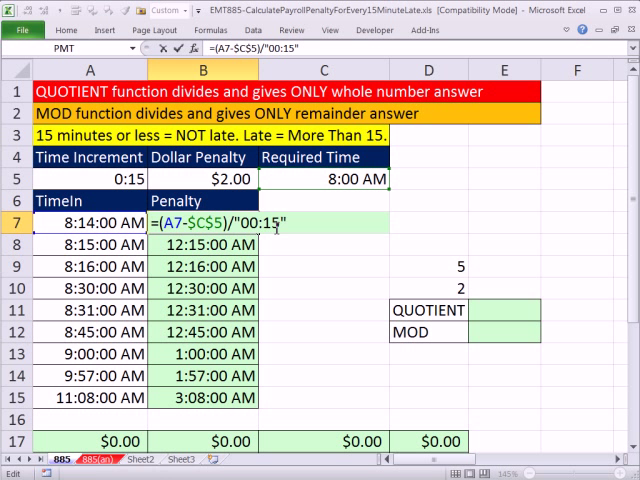
{"action": "double_click", "coordinate": [262, 224]}
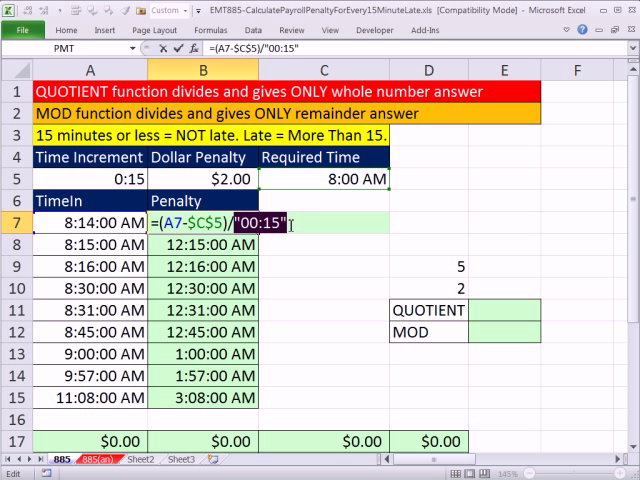
{"action": "mouse_move", "coordinate": [285, 224]}
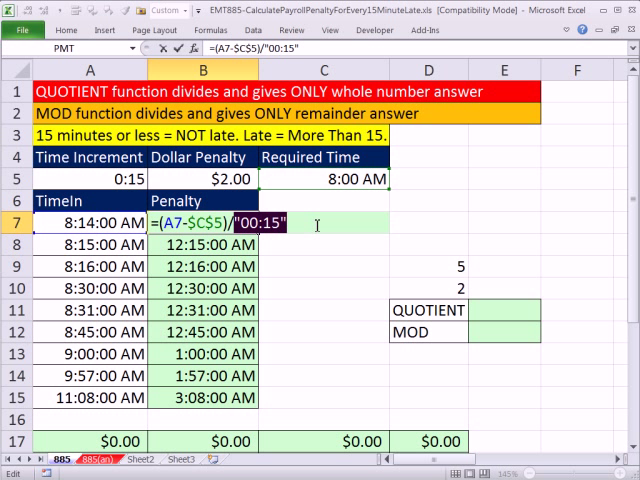
{"action": "key", "text": "Return"}
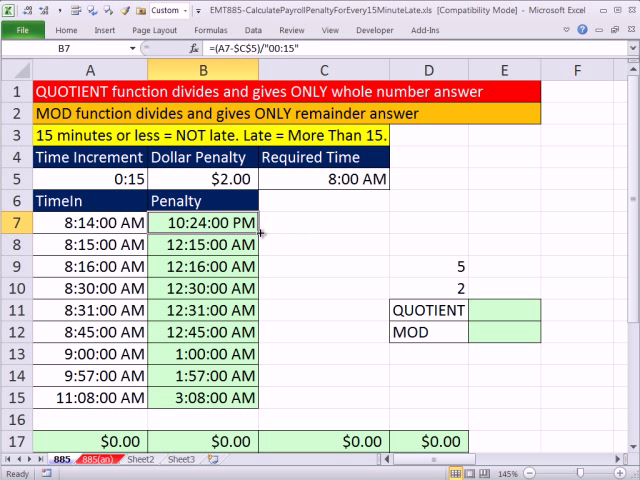
- Show B7:B15 as General numbers 0.93 to 12.53 and check B8 and B9
{"action": "scroll", "scroll_direction": "right", "scroll_amount": 3}
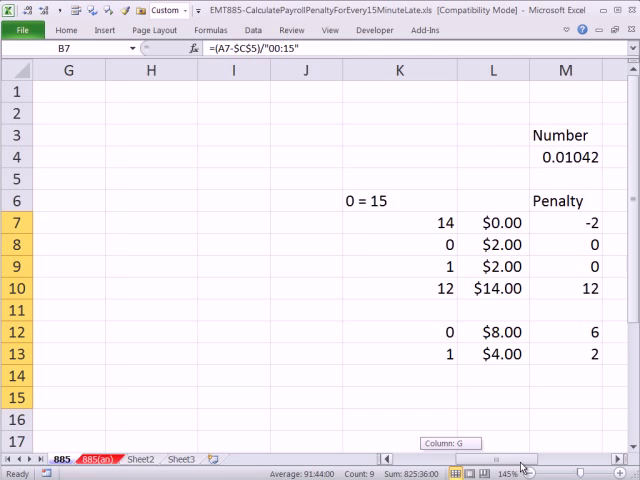
{"action": "scroll", "scroll_direction": "left", "scroll_amount": 3}
{"action": "type", "text": "Ctrl + Shift"}
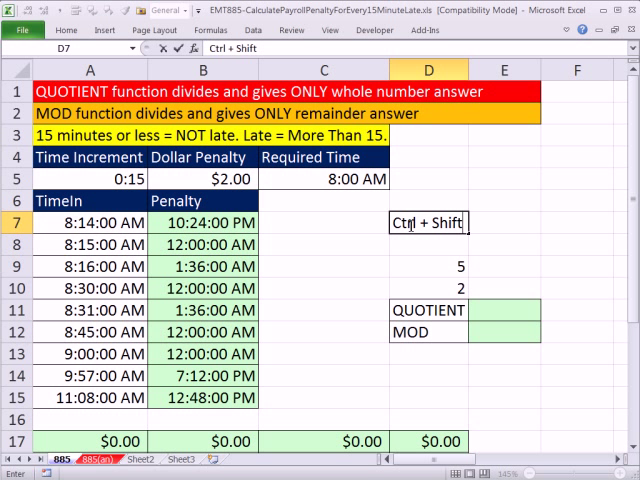
{"action": "type", "text": "+ ~"}
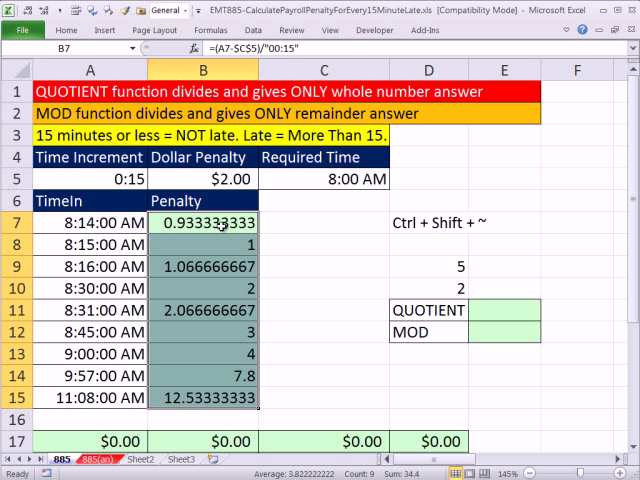
{"action": "left_click", "coordinate": [197, 244]}
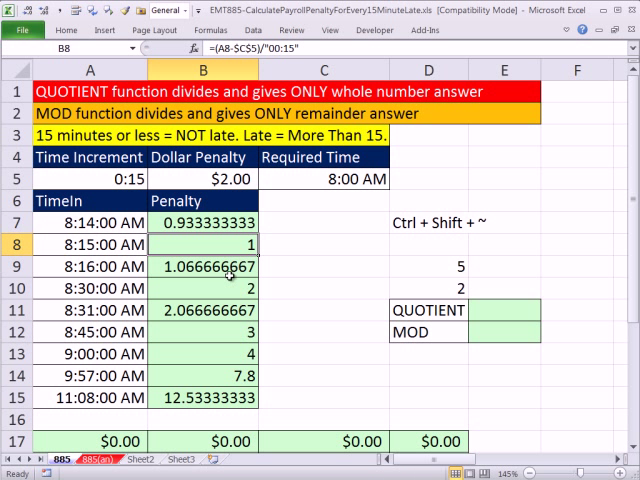
{"action": "left_click", "coordinate": [200, 266]}
{"action": "type", "text": "=int((A7-$C$5)/\"00:15\")"}
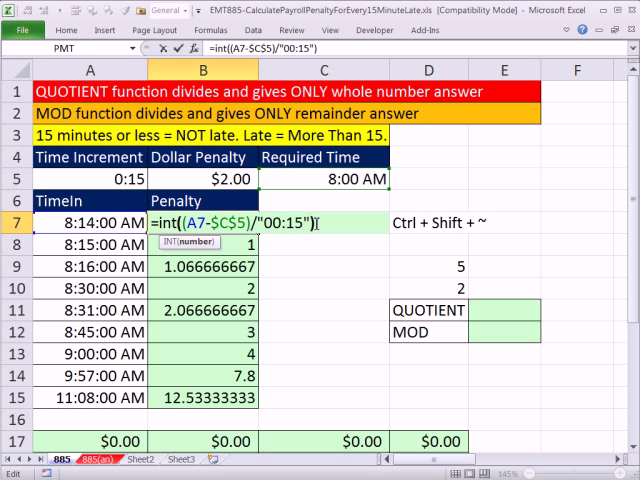
- Wrap B7 in INT, fill to B15 for whole counts 0 to 12, and move to C7
{"action": "key", "text": "Return"}
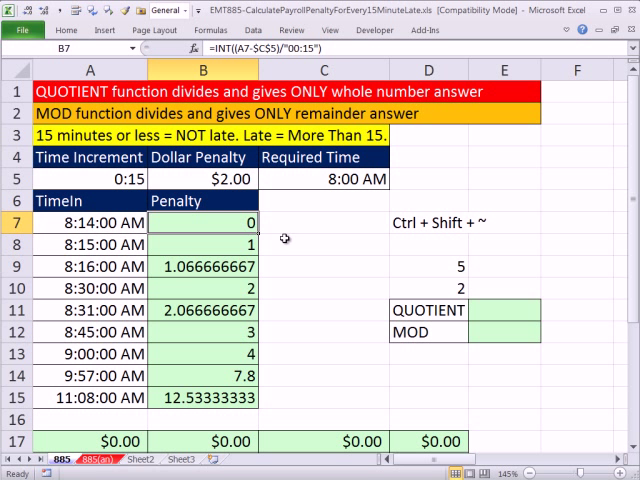
{"action": "mouse_move", "coordinate": [262, 232]}
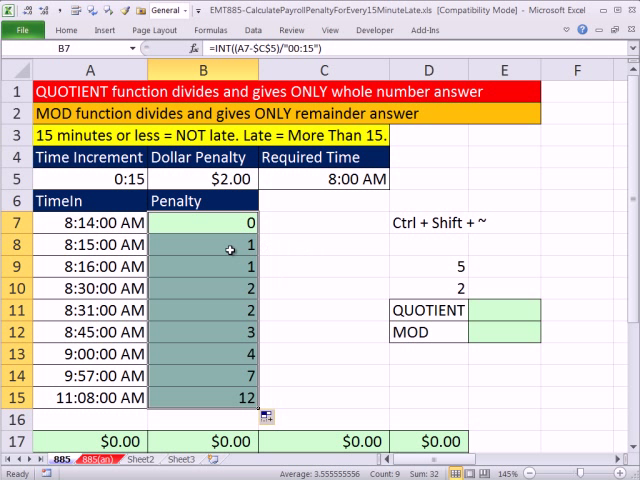
{"action": "left_click", "coordinate": [200, 244]}
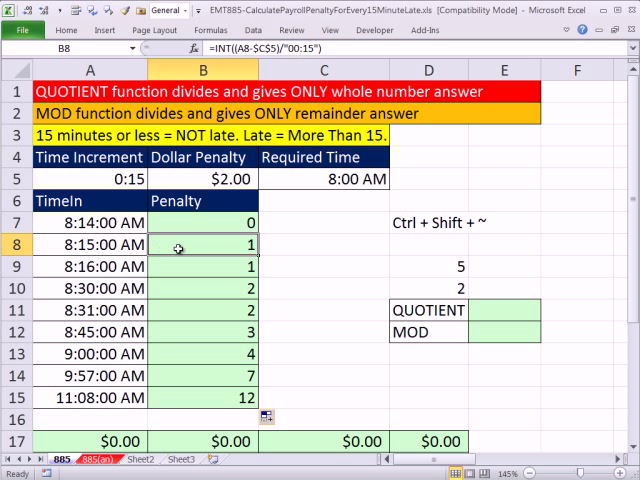
{"action": "mouse_move", "coordinate": [267, 225]}
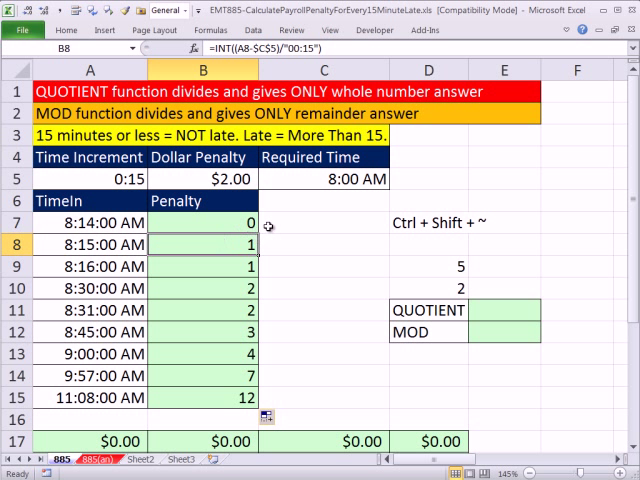
{"action": "left_click", "coordinate": [324, 223]}
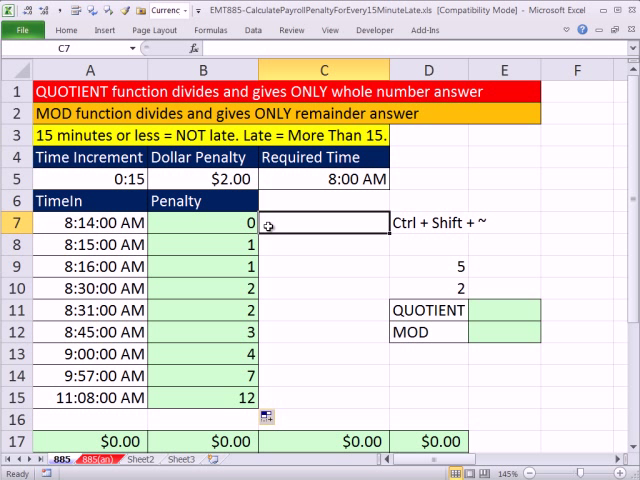
- Enter =MINUTE(A7) in C7 and fill down, noting minutes divisible by 15
{"action": "left_click", "coordinate": [90, 244]}
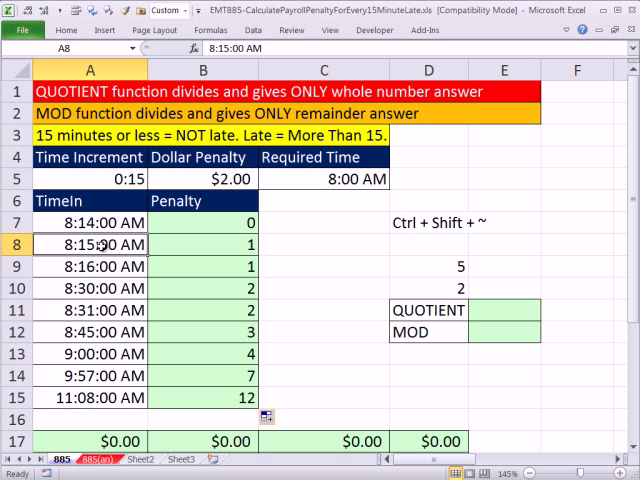
{"action": "left_click", "coordinate": [324, 223]}
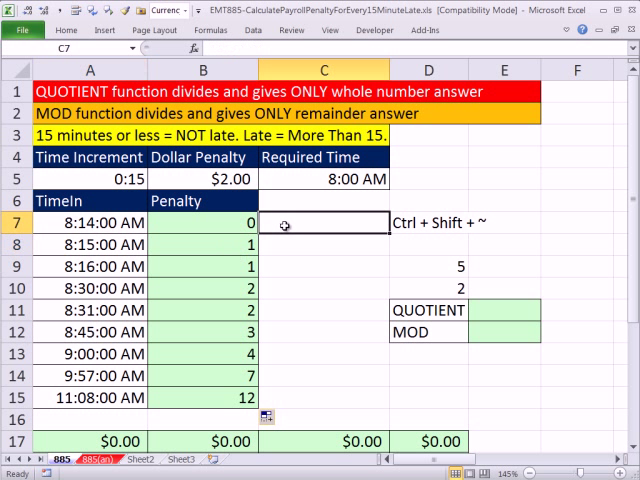
{"action": "type", "text": "=min"}
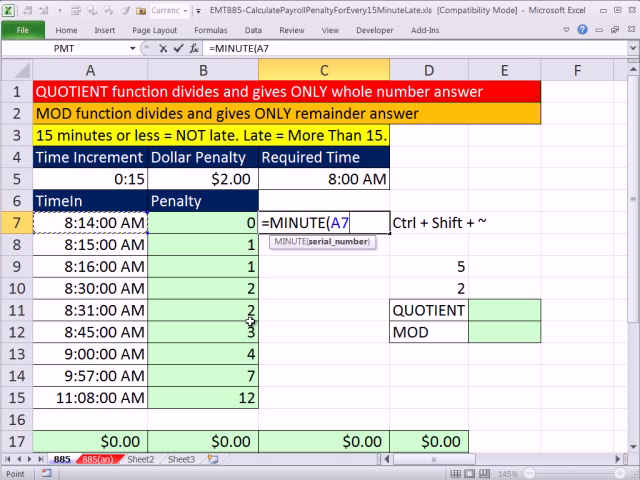
{"action": "type", "text": ")"}
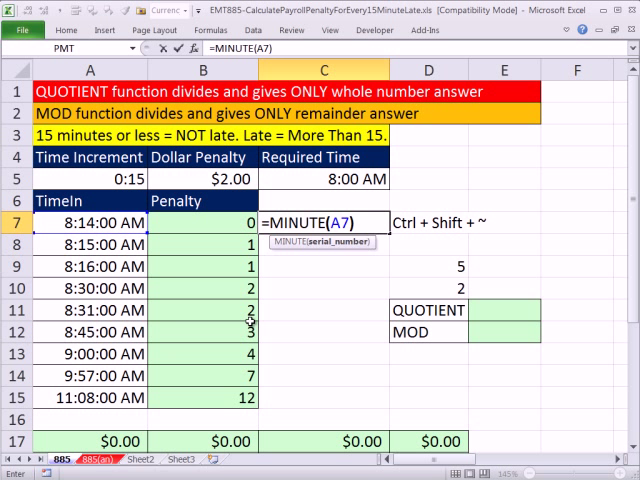
{"action": "key", "text": "Return"}
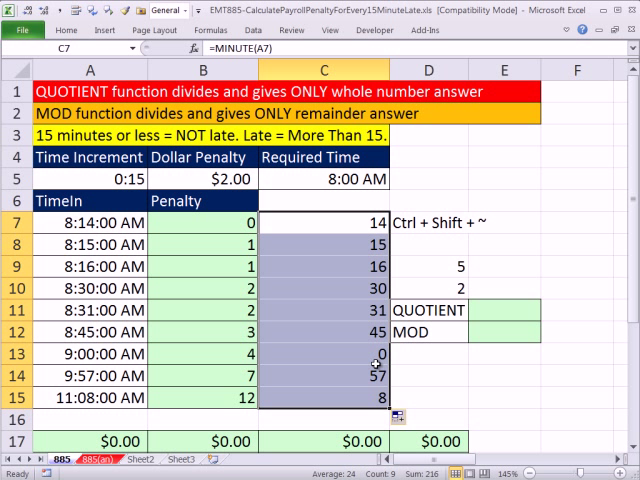
{"action": "left_click", "coordinate": [332, 289]}
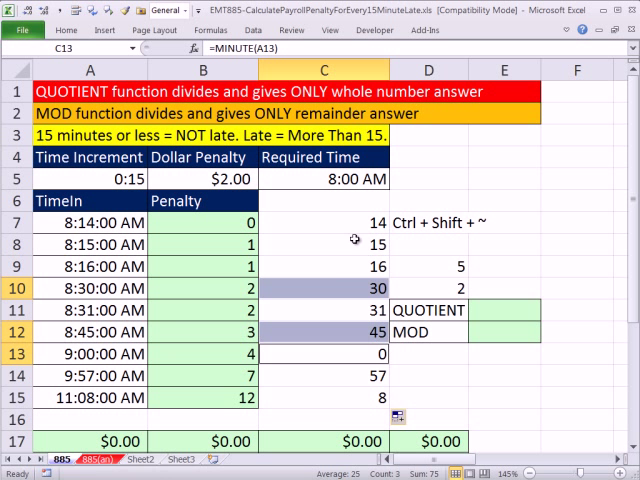
- Change C7:C15 to =MOD(MINUTE(A7),15)=0, returning TRUE or FALSE
{"action": "left_click", "coordinate": [323, 243]}
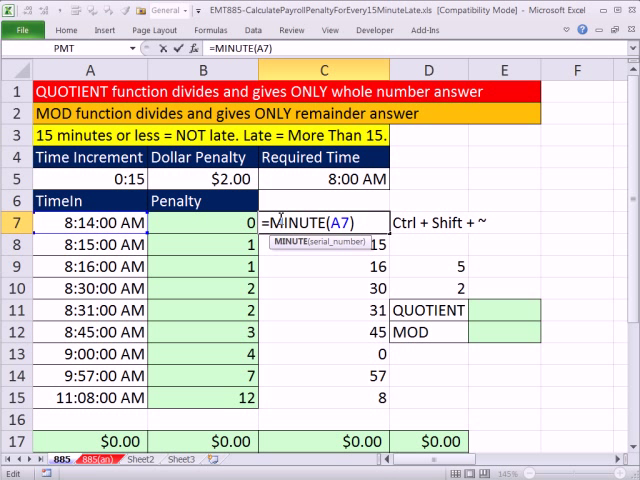
{"action": "mouse_move", "coordinate": [337, 288]}
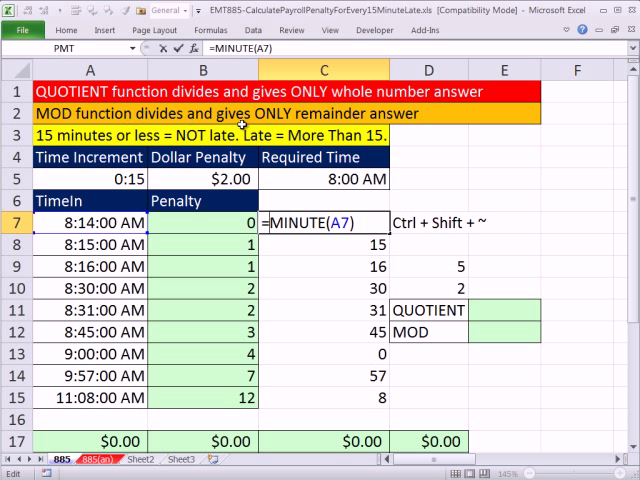
{"action": "mouse_move", "coordinate": [306, 279]}
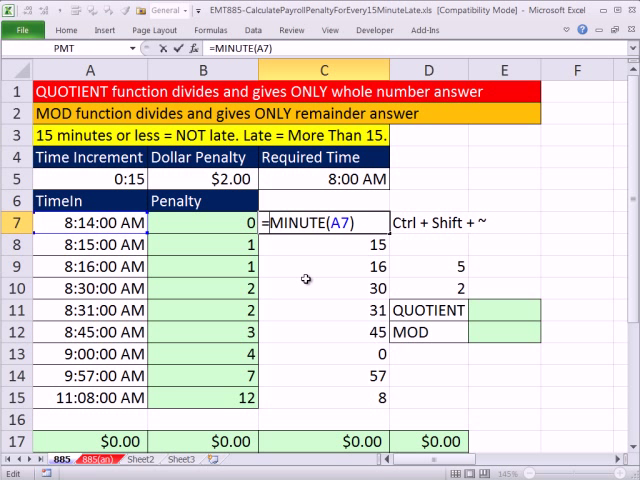
{"action": "type", "text": "min"}
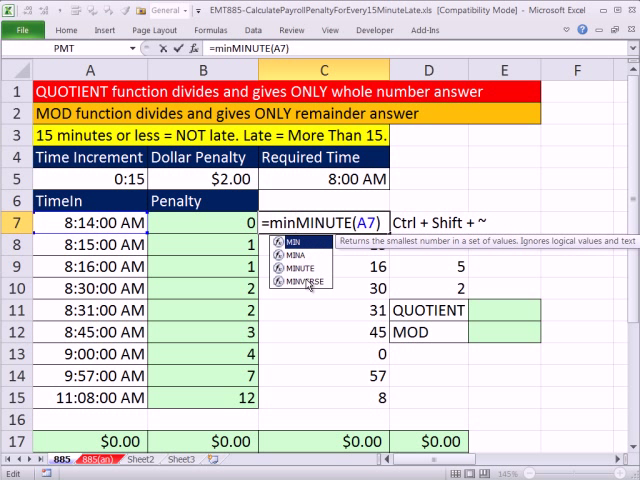
{"action": "type", "text": "mo"}
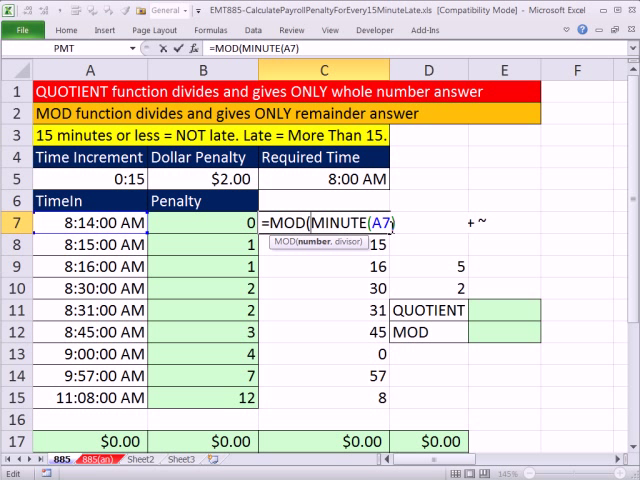
{"action": "type", "text": ","}
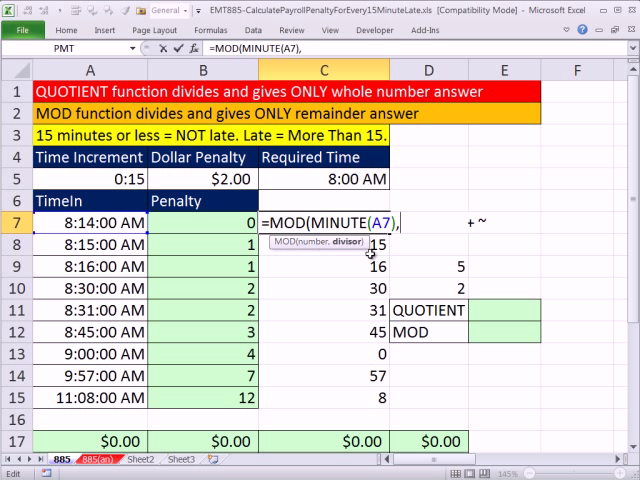
{"action": "type", "text": "15"}
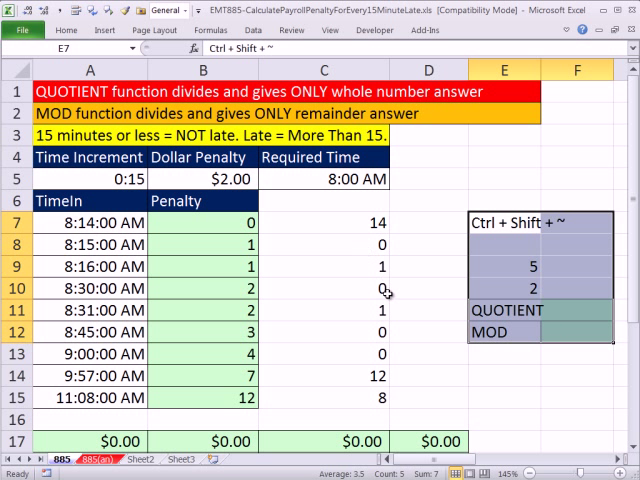
{"action": "mouse_move", "coordinate": [388, 357]}
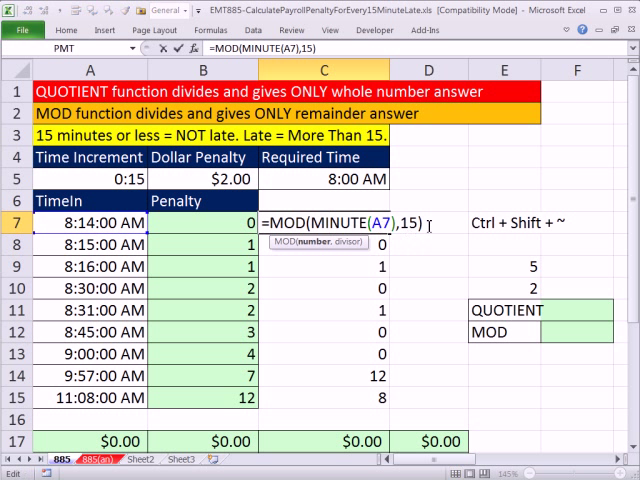
{"action": "mouse_move", "coordinate": [483, 277]}
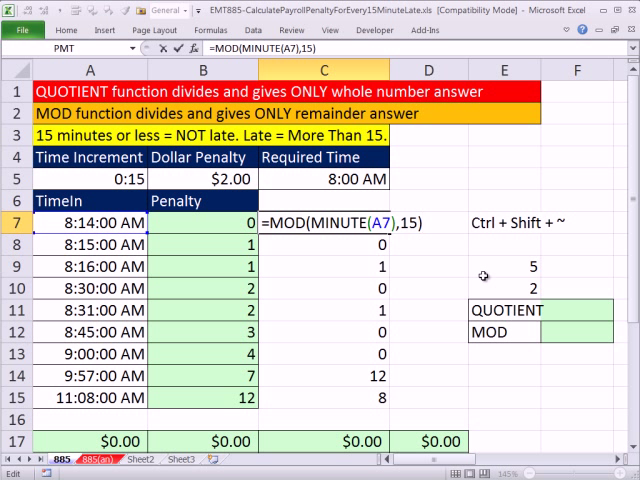
{"action": "type", "text": "=0"}
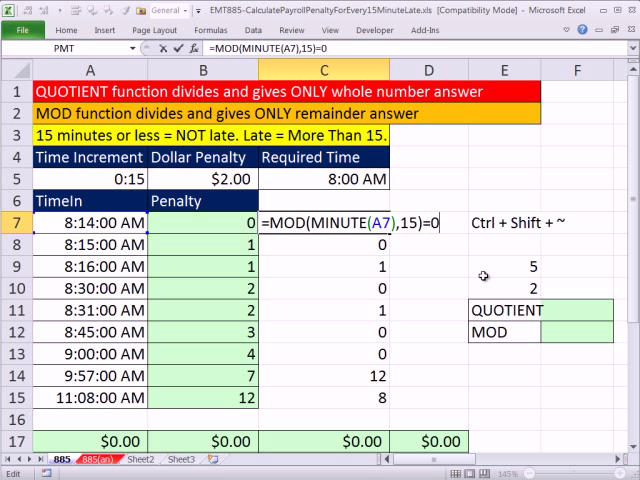
{"action": "key", "text": "Return"}
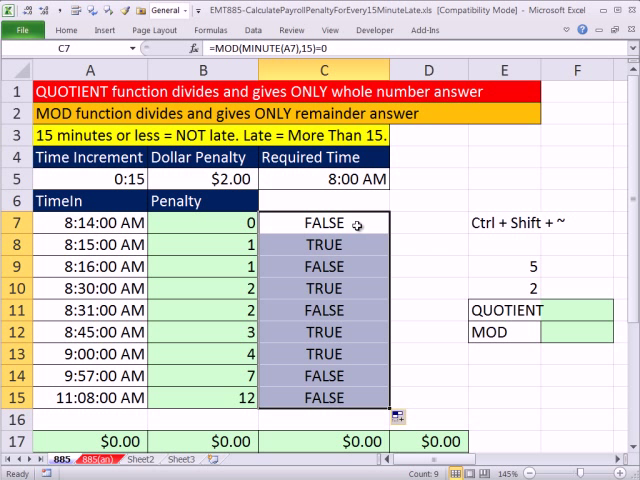
- Negate the C7:C15 test to give -1 or 0, then reopen B7's INT formula
{"action": "double_click", "coordinate": [323, 222]}
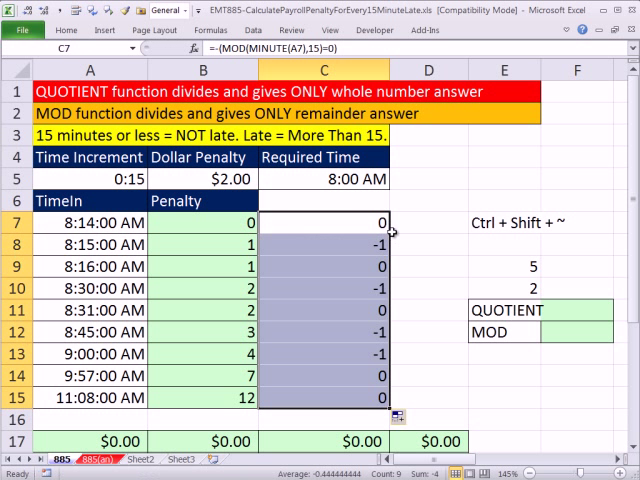
{"action": "double_click", "coordinate": [323, 222]}
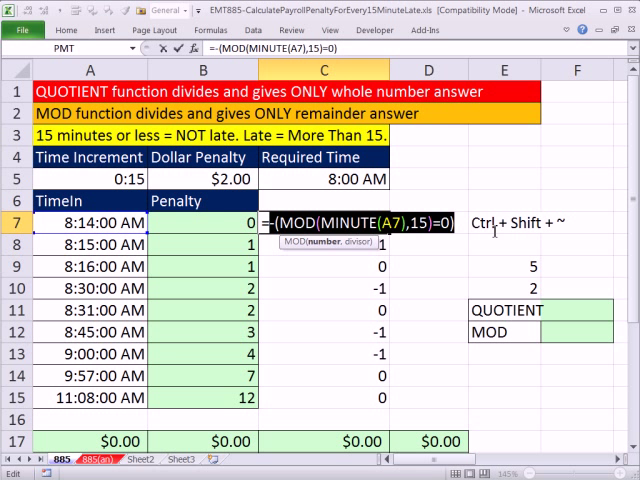
{"action": "type", "text": "=INT((A7-$C$5)/\"00:15\")"}
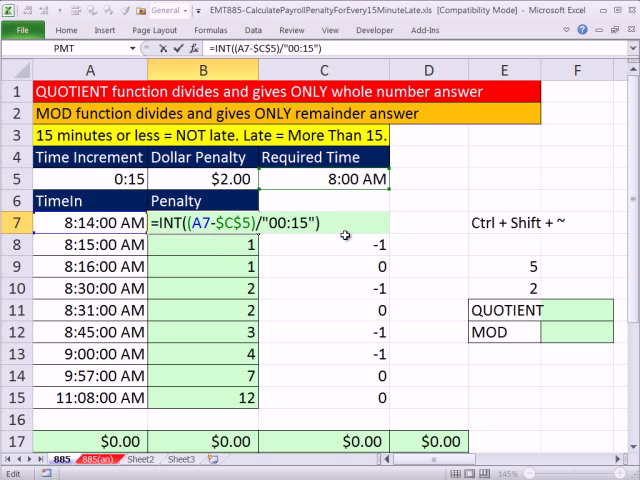
- Make B7:B15 =(INT(...)-(MOD(MINUTE(A7),15)=0))*$B$5, showing $0.00 to $24.00
{"action": "type", "text": "-(MOD(MINUTE(A7),15)=0)"}
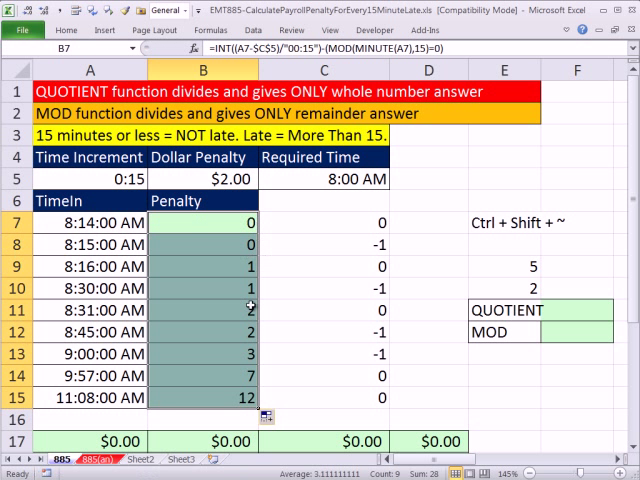
{"action": "left_click", "coordinate": [198, 354]}
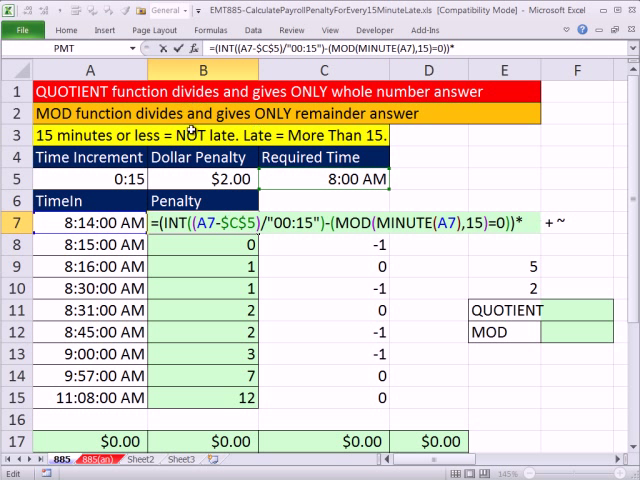
{"action": "type", "text": "$B$5"}
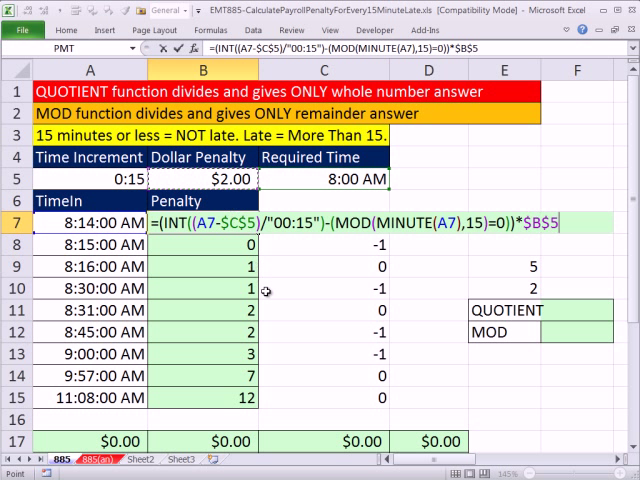
{"action": "key", "text": "Return"}
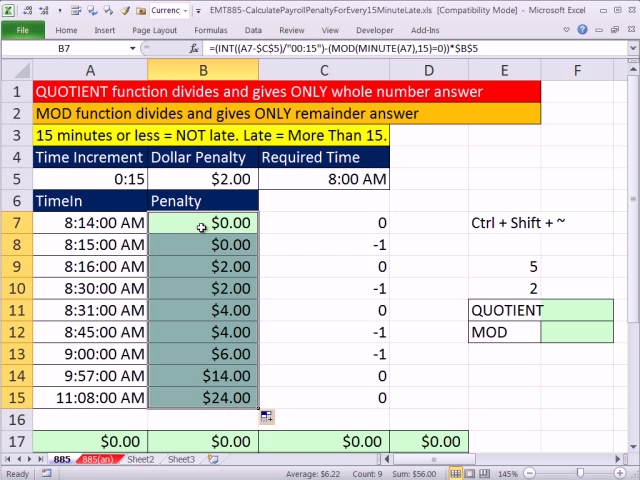
- Replace the 00:15 divisor in B7 with $A$5, using $A$5*1440 inside MOD
{"action": "double_click", "coordinate": [199, 222]}
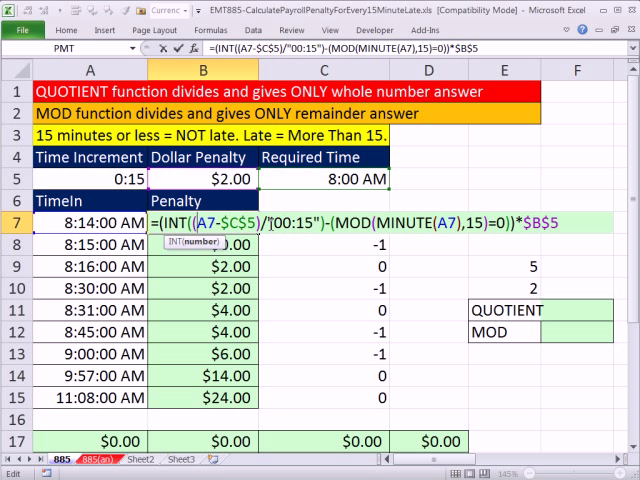
{"action": "double_click", "coordinate": [290, 223]}
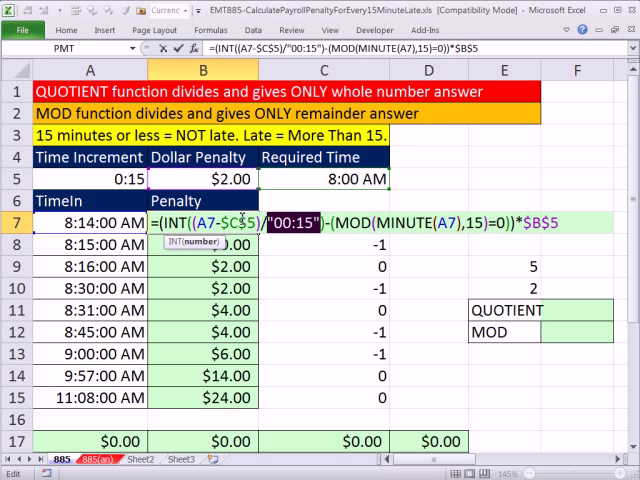
{"action": "left_click", "coordinate": [90, 179]}
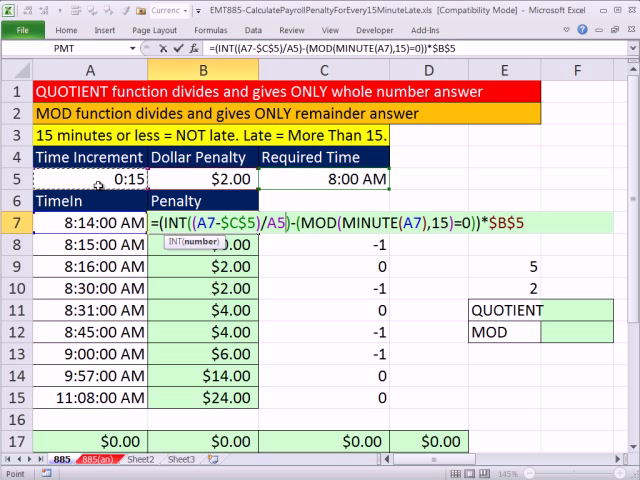
{"action": "key", "text": "f4"}
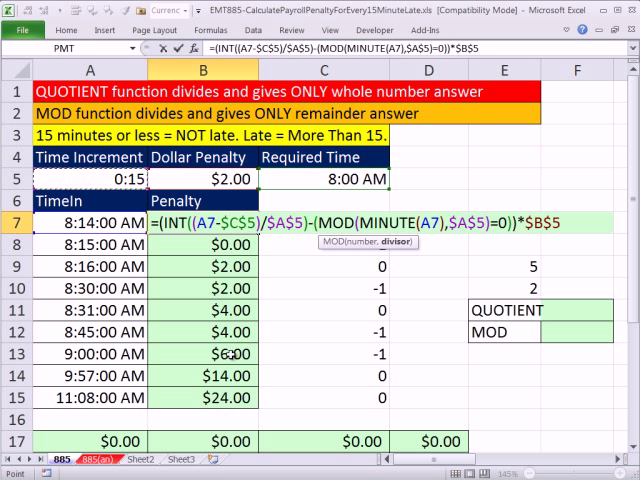
{"action": "type", "text": "*60*"}
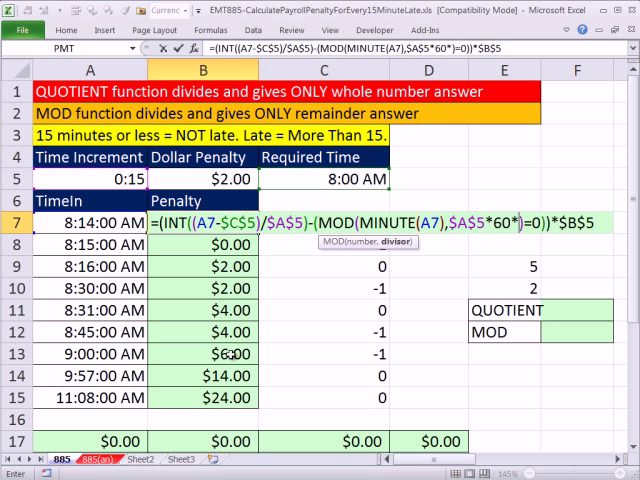
{"action": "type", "text": "24"}
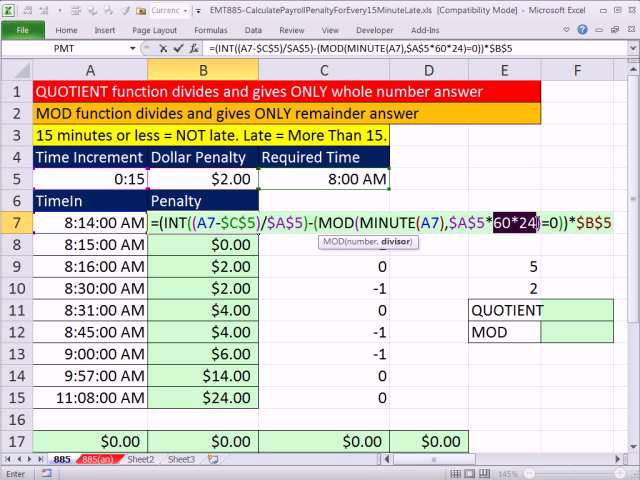
{"action": "mouse_move", "coordinate": [519, 242]}
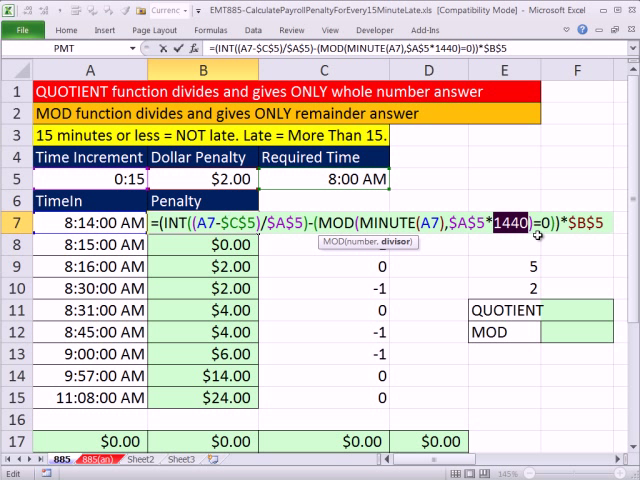
{"action": "key", "text": "Return"}
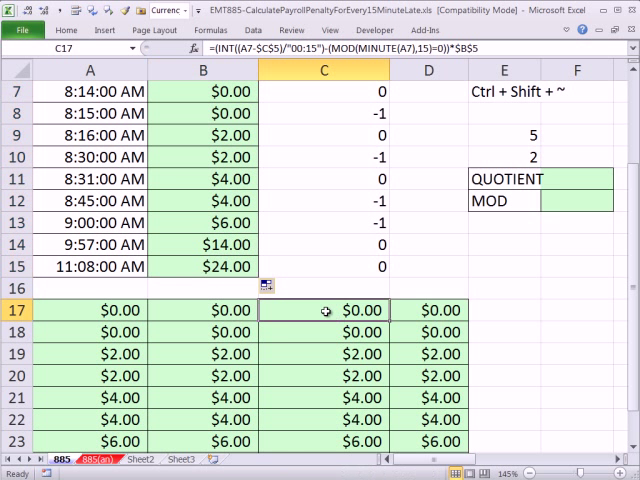
- Clear the helper numbers in C7:C15 and autofit column E
{"action": "double_click", "coordinate": [325, 310]}
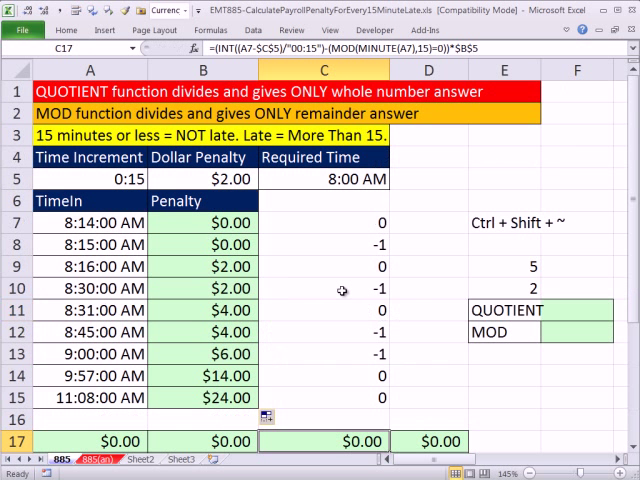
{"action": "mouse_move", "coordinate": [330, 244]}
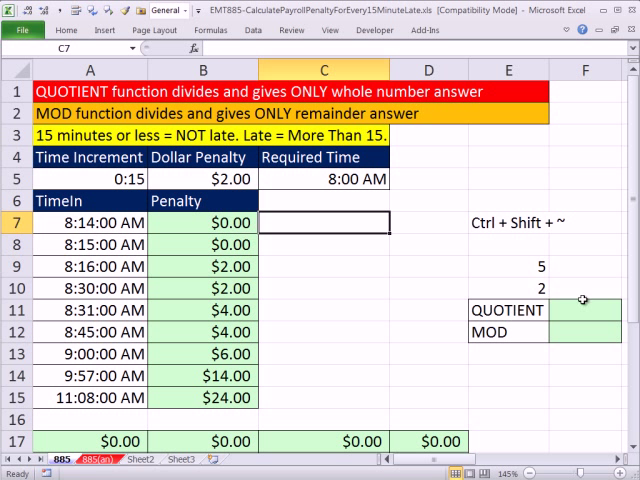
- Enter =MOD(E9,E10) in F12, dismissing the argument warning, to return 1
{"action": "left_click", "coordinate": [585, 310]}
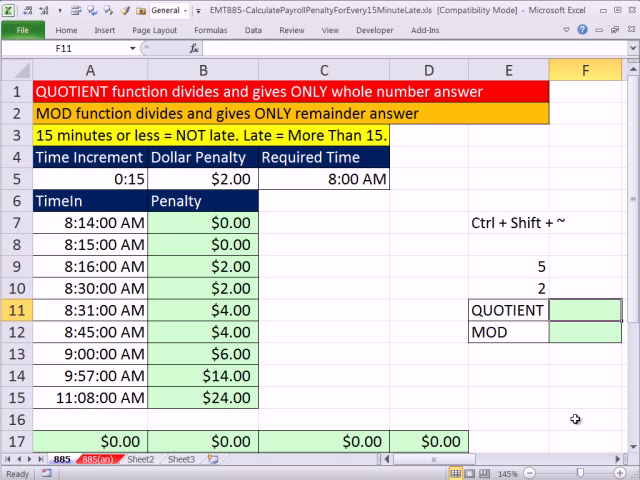
{"action": "left_click", "coordinate": [585, 332]}
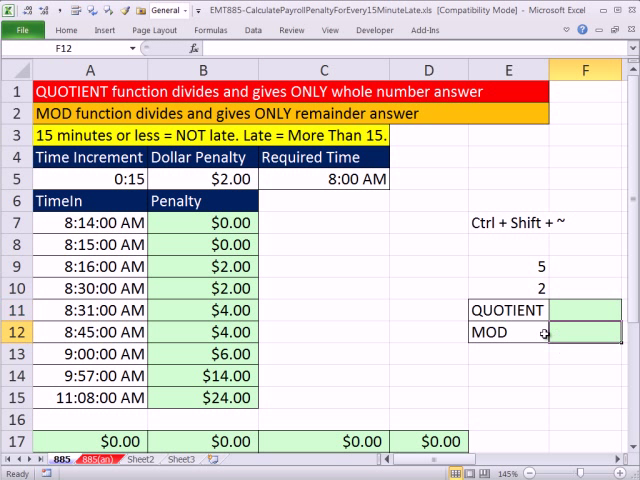
{"action": "type", "text": "=MOD("}
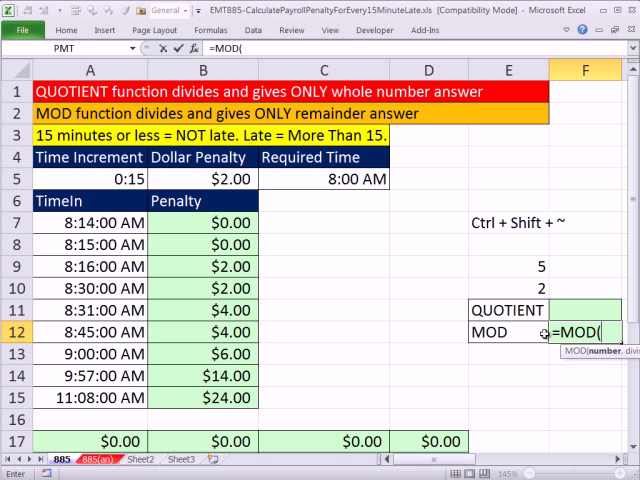
{"action": "left_click", "coordinate": [508, 266]}
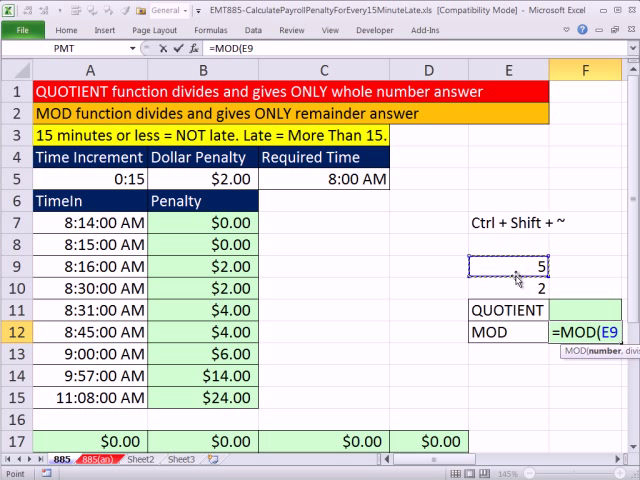
{"action": "left_click", "coordinate": [519, 289]}
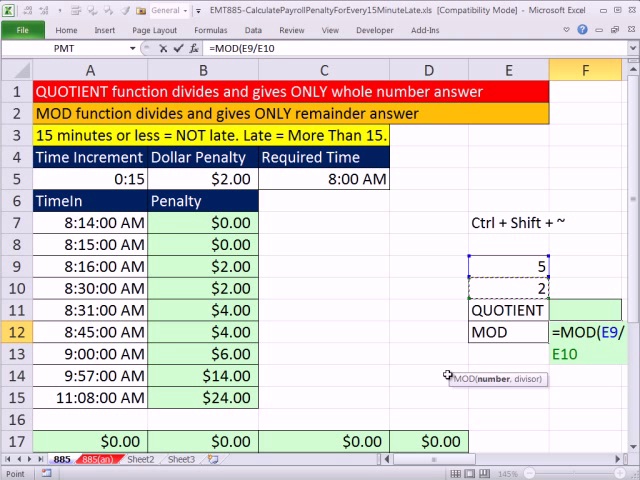
{"action": "key", "text": "Return"}
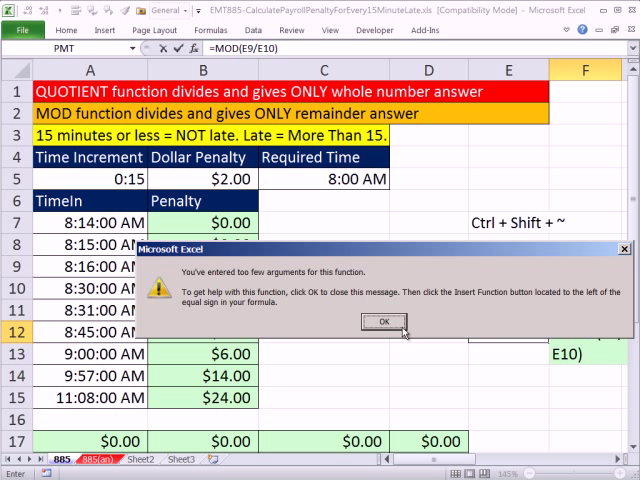
{"action": "left_click", "coordinate": [383, 321]}
{"action": "type", "text": ","}
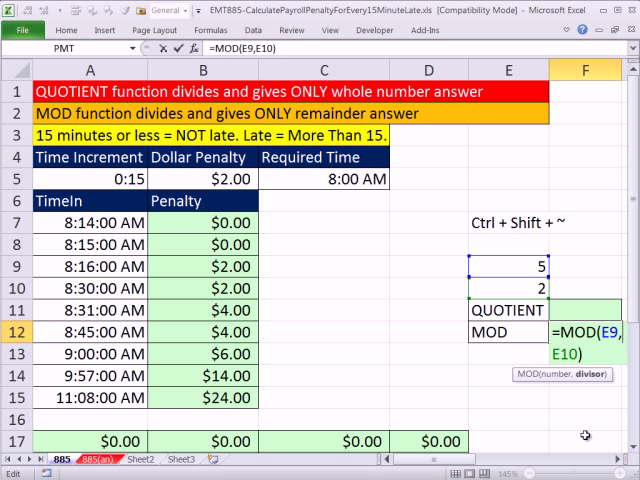
{"action": "key", "text": "Return"}
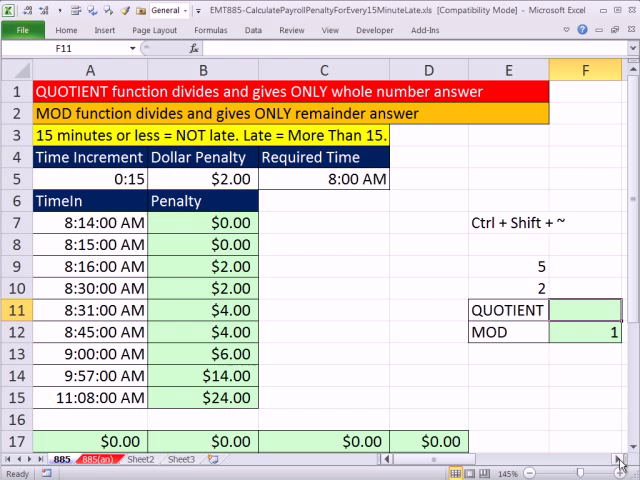
- Enter =QUOTIENT(E9,E10) in F11 to return 2
{"action": "type", "text": "=qu"}
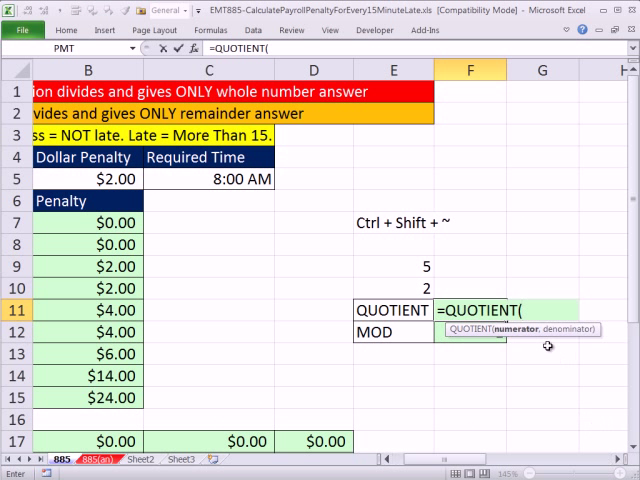
{"action": "mouse_move", "coordinate": [407, 270]}
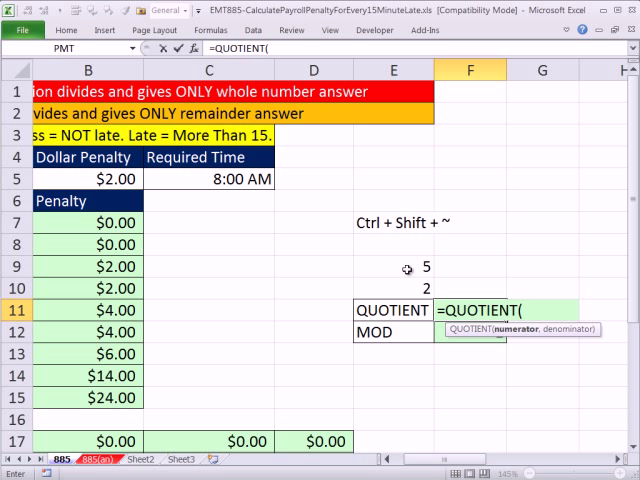
{"action": "left_click", "coordinate": [393, 266]}
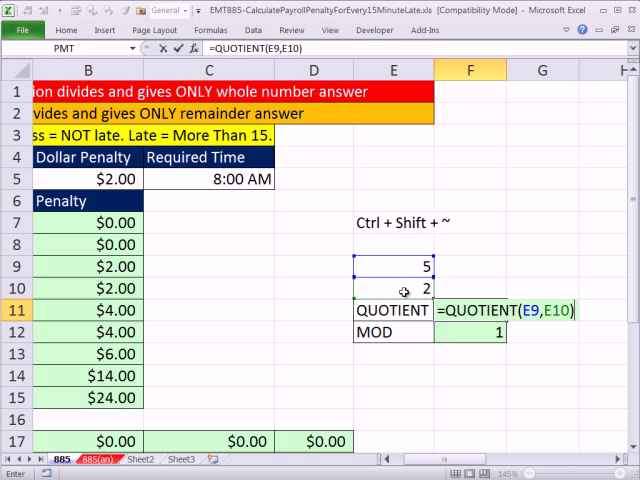
{"action": "key", "text": "Return"}
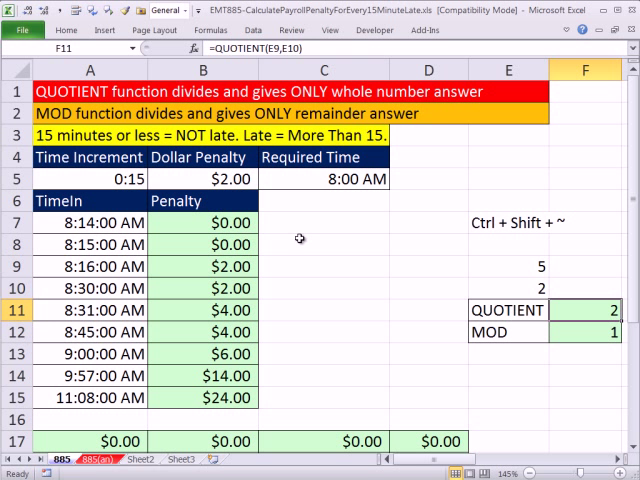
- Enter =(QUOTIENT(A7-$C$5,$A$5)-(MOD(MINUTE(A7),$A$5*1440)=0))*$B$5 in C7 with absolute references and fill to C15
{"action": "left_click", "coordinate": [322, 222]}
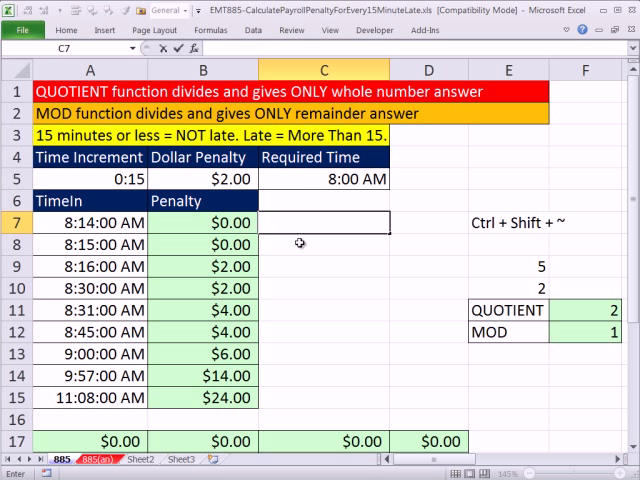
{"action": "type", "text": "=(INT((A7-$C$5)/$A$5)-(MOD(MINUTE(A7),$A$5*1440)=0))*$B$5"}
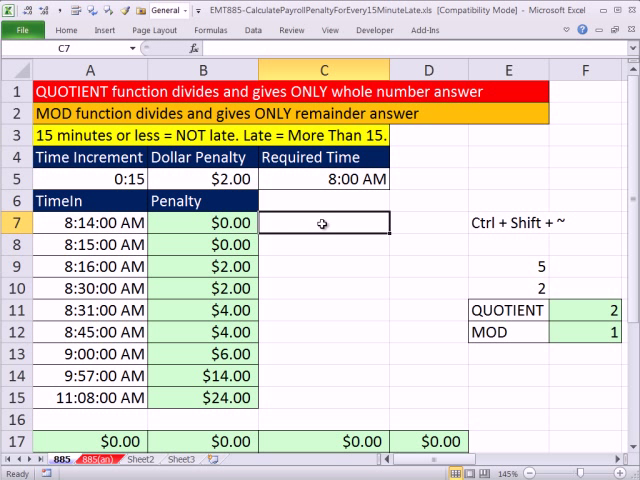
{"action": "type", "text": "=QUOTIENT("}
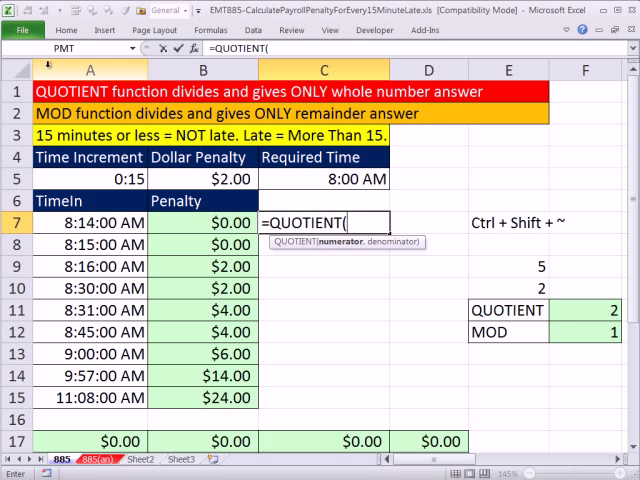
{"action": "type", "text": "A7-$C$5,A5"}
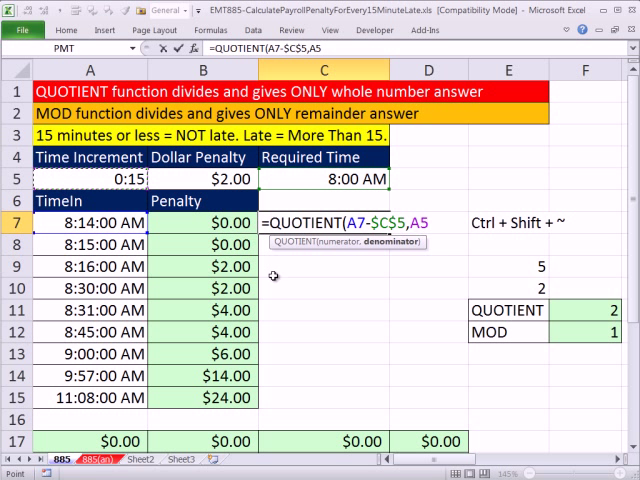
{"action": "key", "text": "f4"}
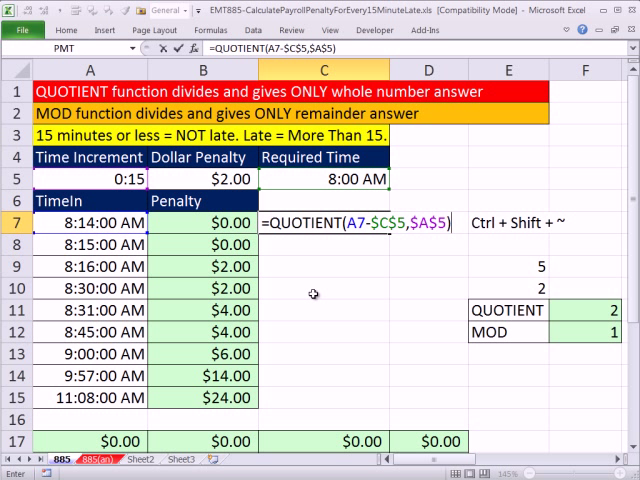
{"action": "type", "text": "-(MOD(MINUTE(A7),$A$5*1440)=0))*$B$5"}
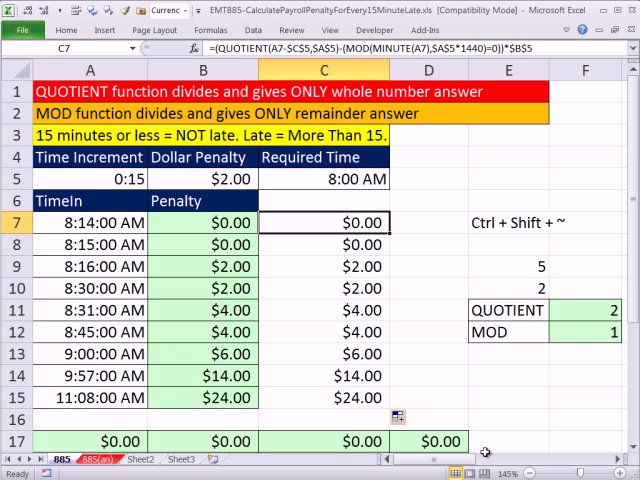
- Edit D17 to =QUOTIENT(A7-$C$5,$A$5)*$B$5-(MOD(MINUTE(A7),15)=0)*$B$5, returning $0.00
{"action": "scroll", "scroll_direction": "down", "scroll_amount": 3}
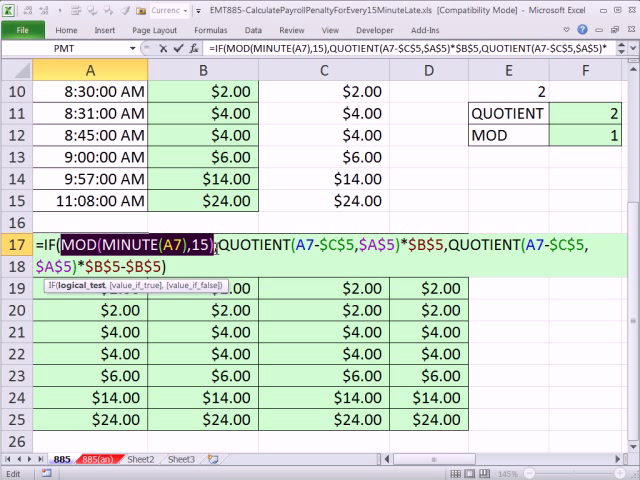
{"action": "type", "text": "14"}
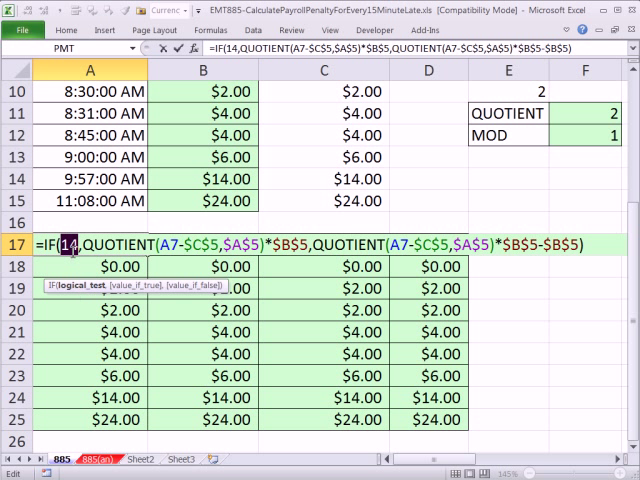
{"action": "type", "text": "MOD(MINUTE(A7),15)=0)*$B$5"}
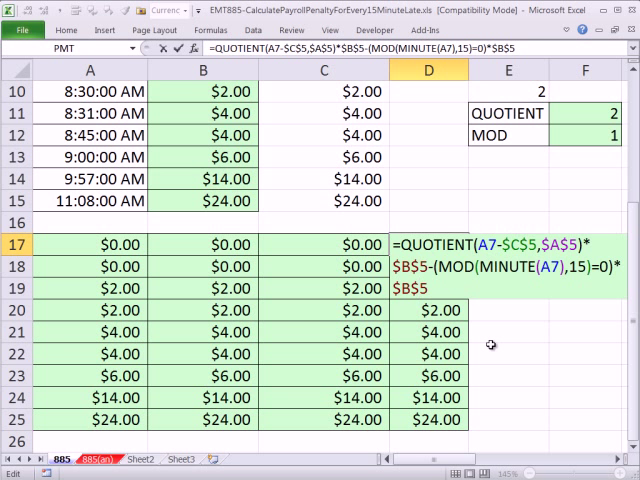
{"action": "scroll", "scroll_direction": "up", "scroll_amount": 3}
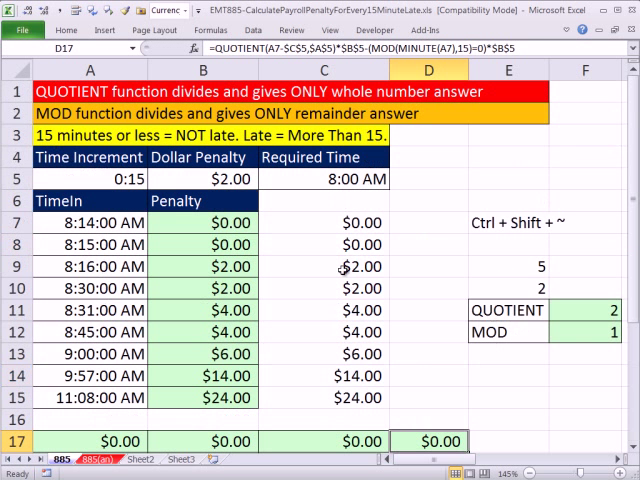